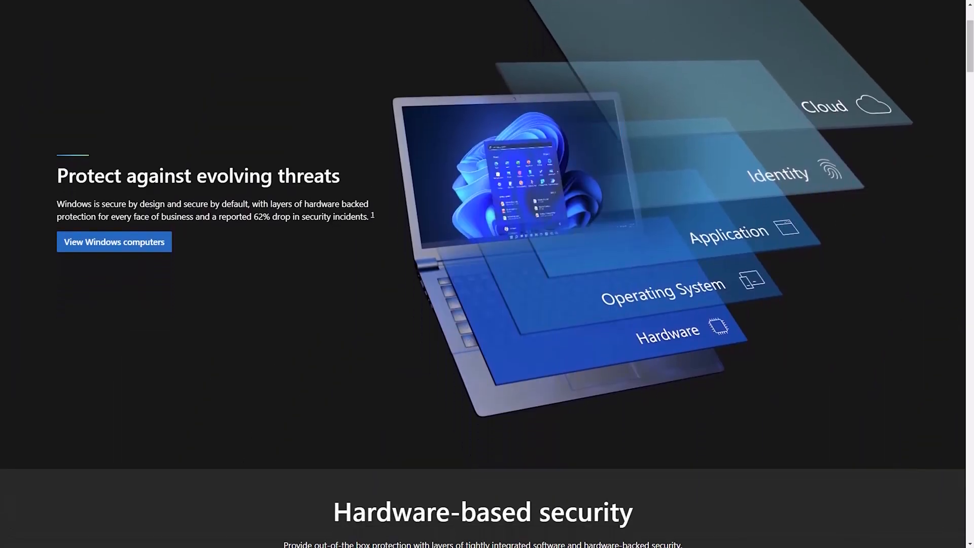
Scroll the Windows 11 security page past Hardware-based security to Application Safeguards and Identity security
scroll("down", 3)
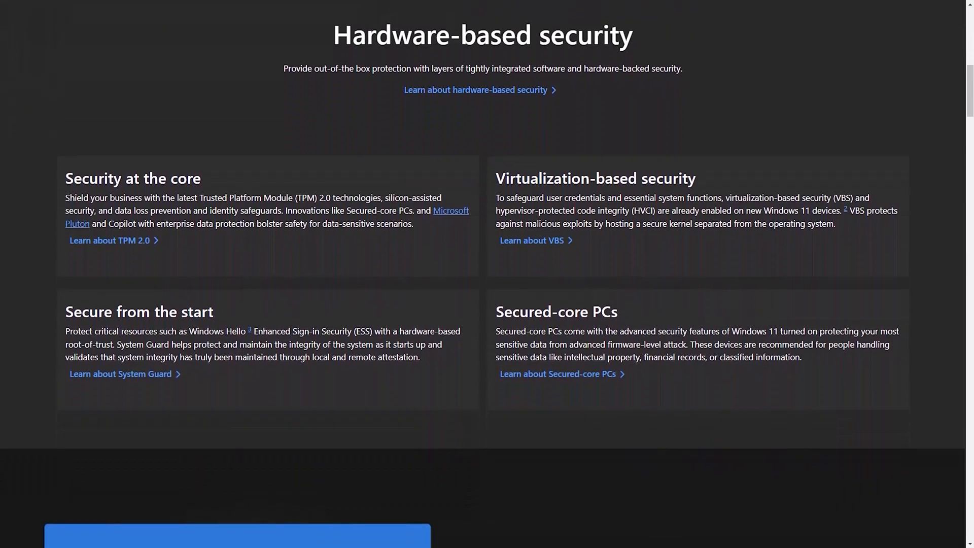
scroll("down", 3)
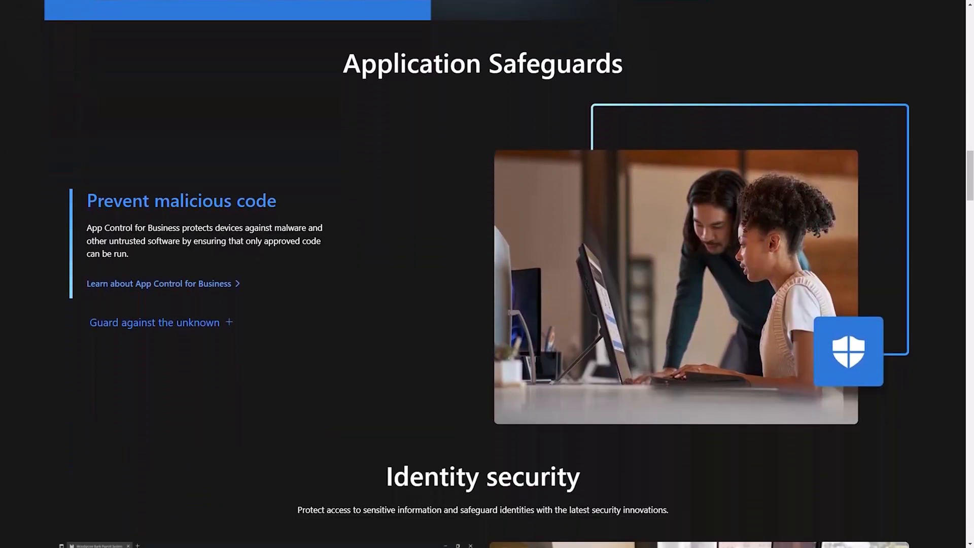
scroll("down", 3)
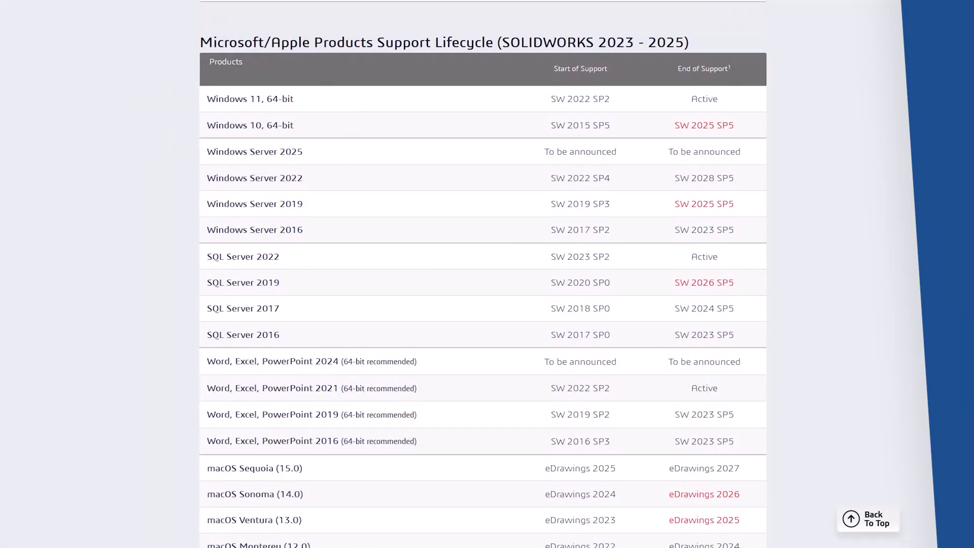
Scroll the support lifecycle tables until the SOLIDWORKS 2022 and older table is in view
scroll("down", 3)
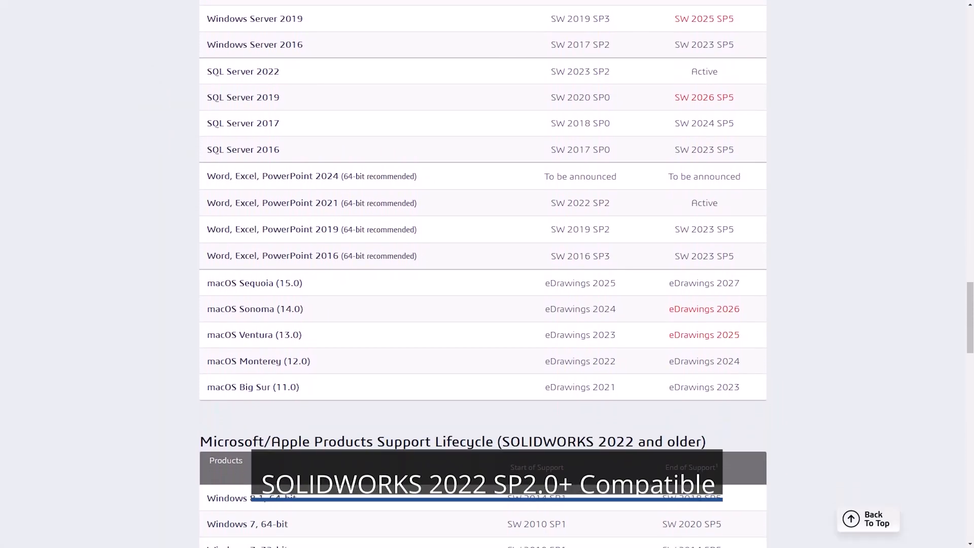
scroll("down", 3)
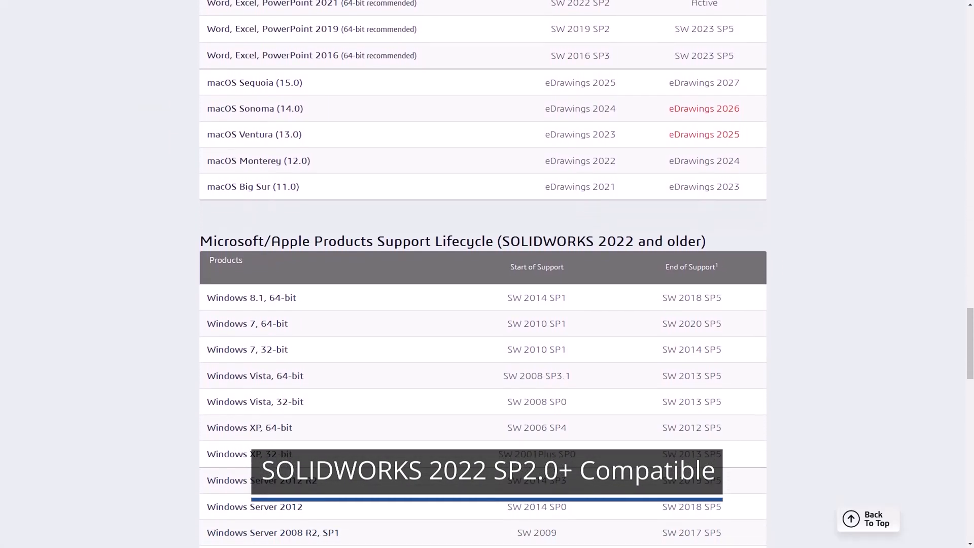
scroll("down", 3)
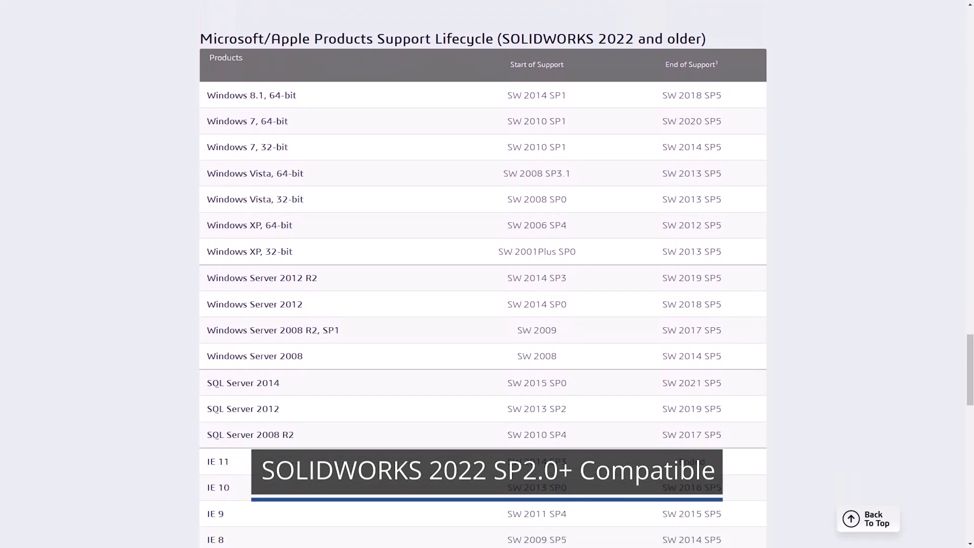
scroll("down", 3)
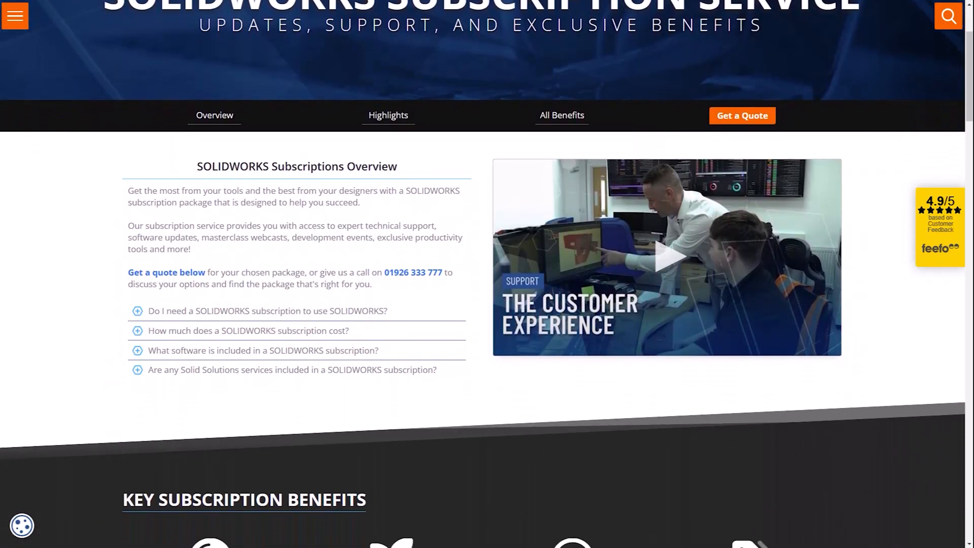
Scroll the subscription page past Key Subscription Benefits to the What's Included cards
scroll("down", 3)
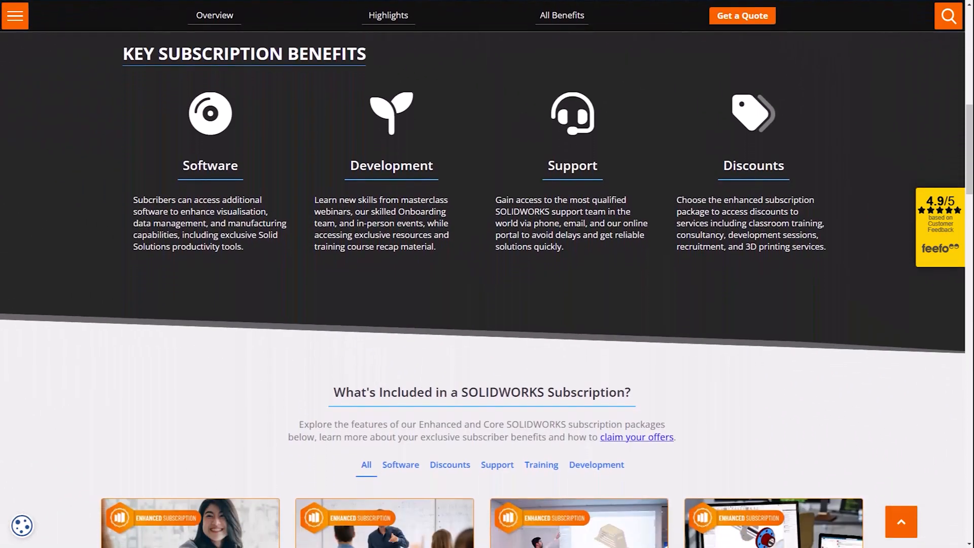
scroll("down", 3)
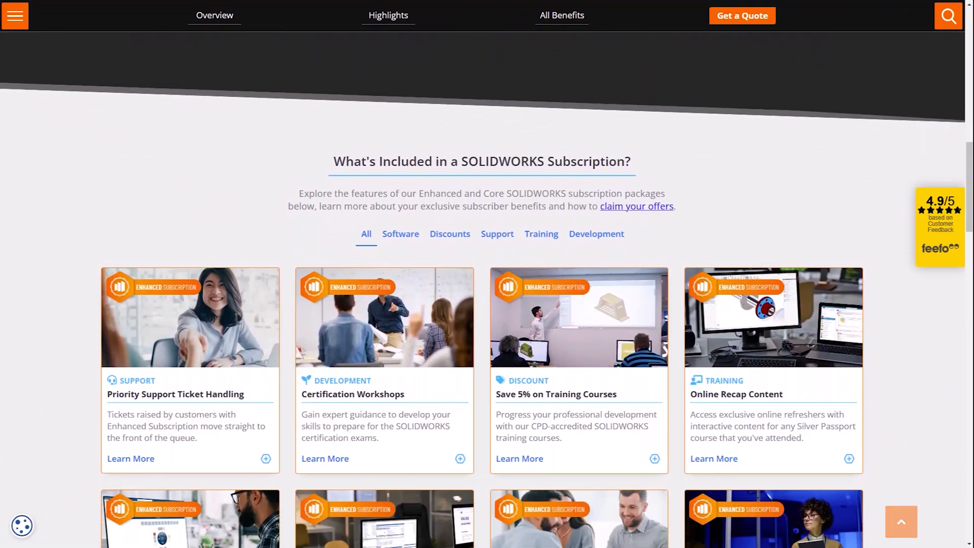
scroll("down", 3)
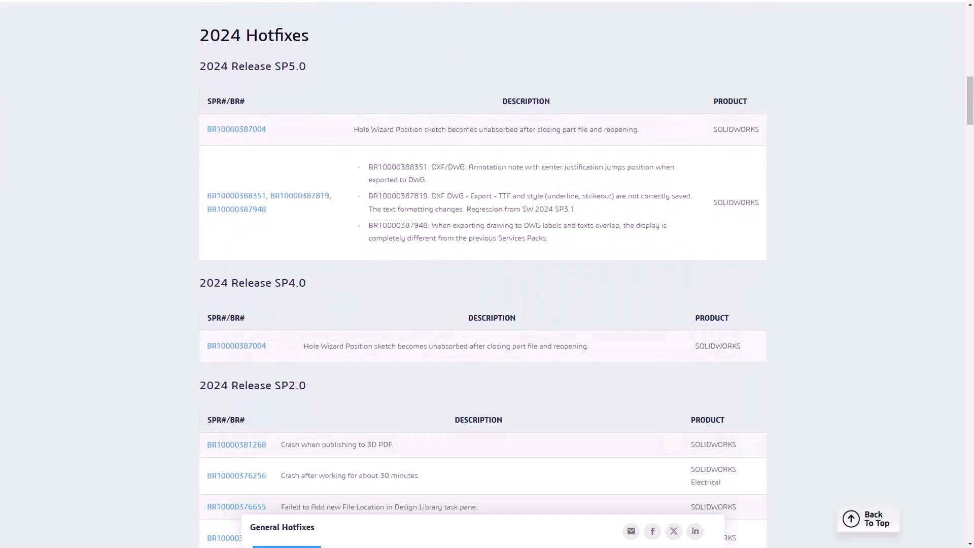
Scroll the General Hotfixes page from the 2024 list down through the 2022 and 2021 hotfixes
scroll("down", 3)
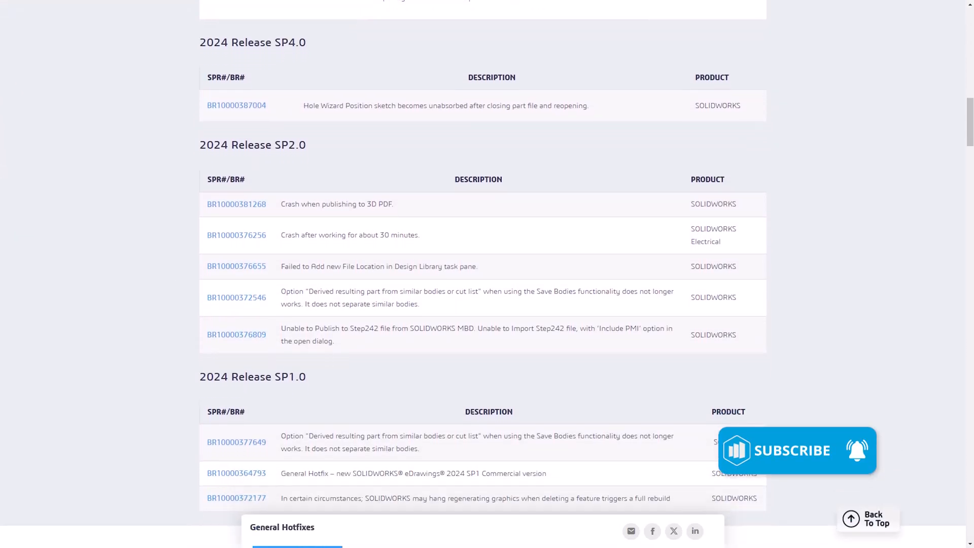
scroll("down", 3)
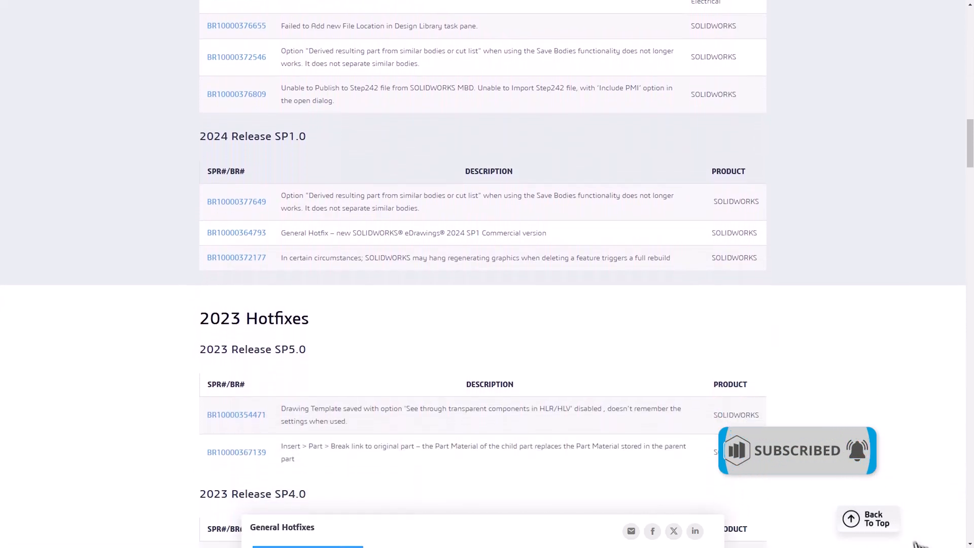
scroll("down", 3)
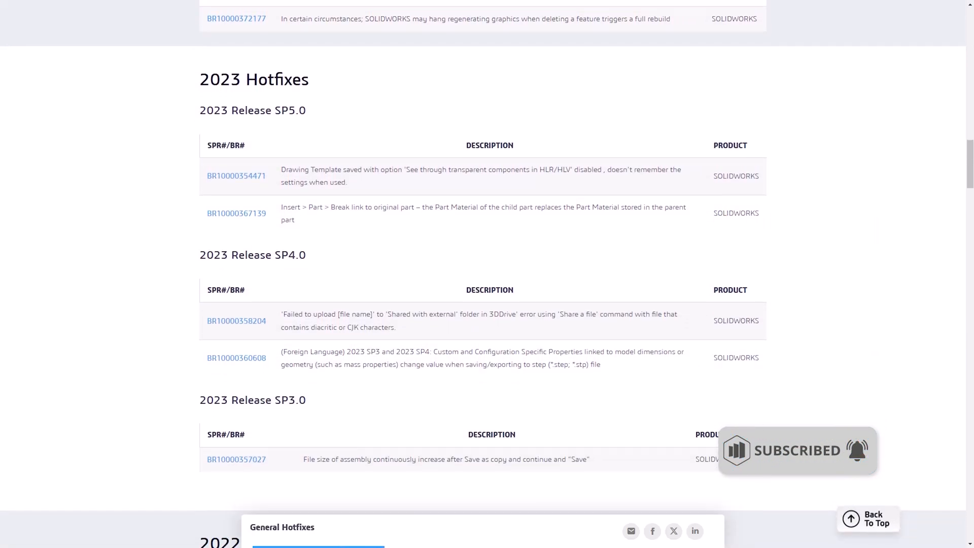
scroll("down", 3)
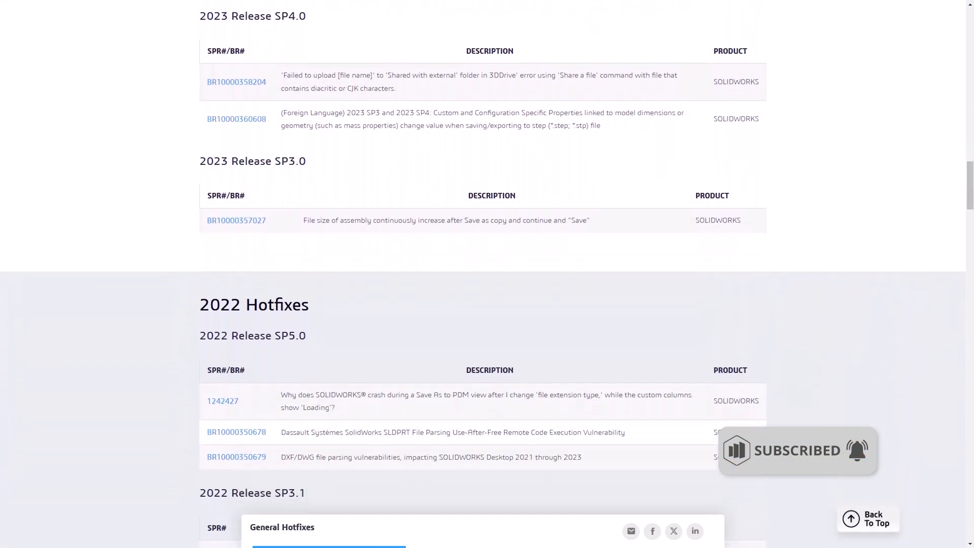
scroll("down", 3)
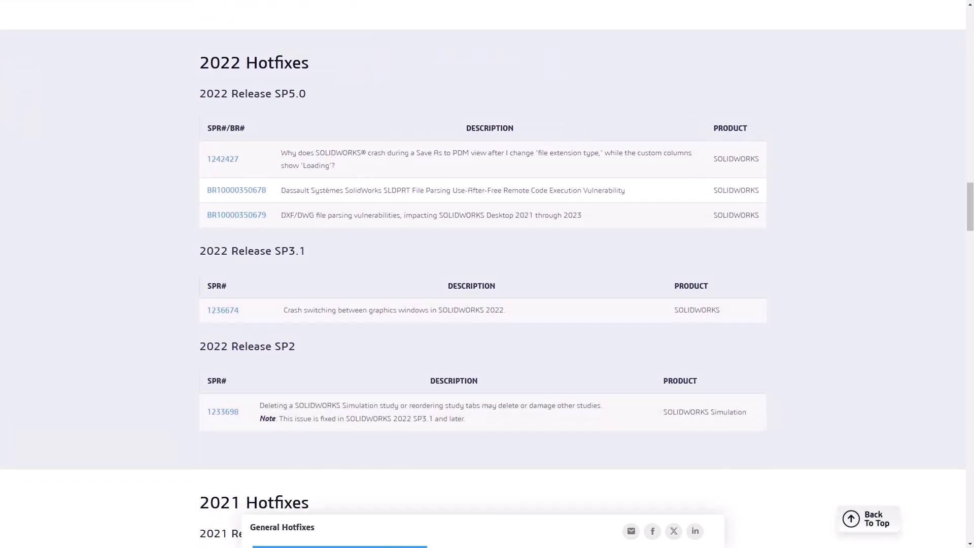
scroll("down", 3)
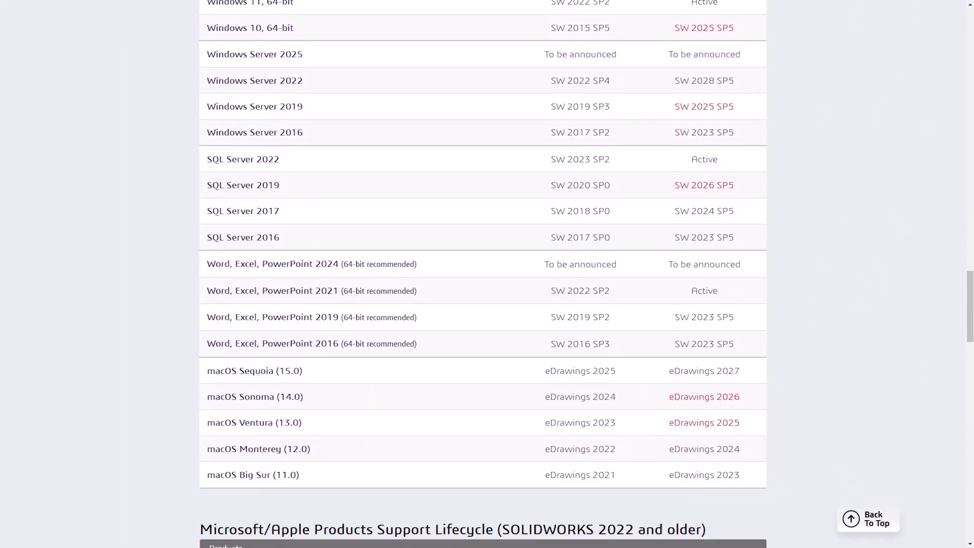
Scroll the lifecycle page back down to the SOLIDWORKS 2022 and older table
scroll("down", 3)
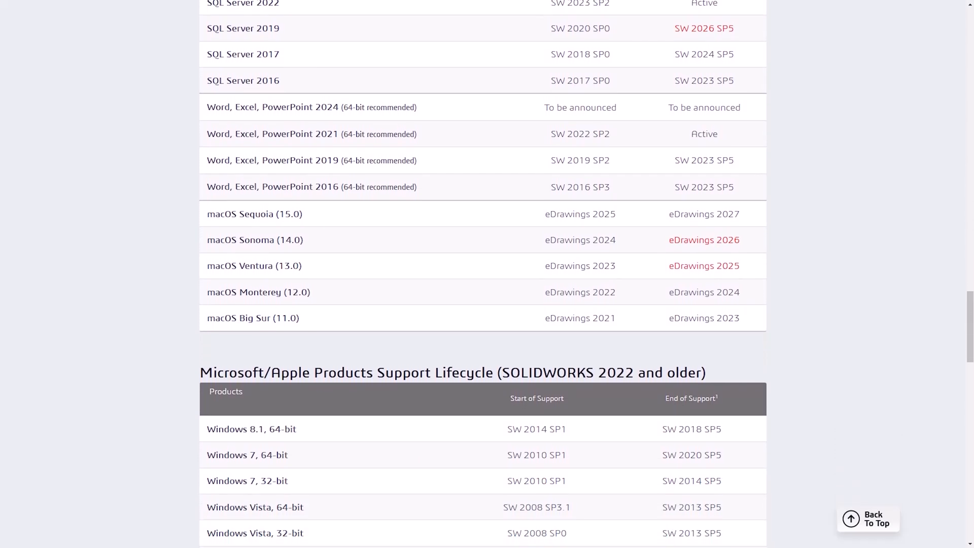
scroll("down", 3)
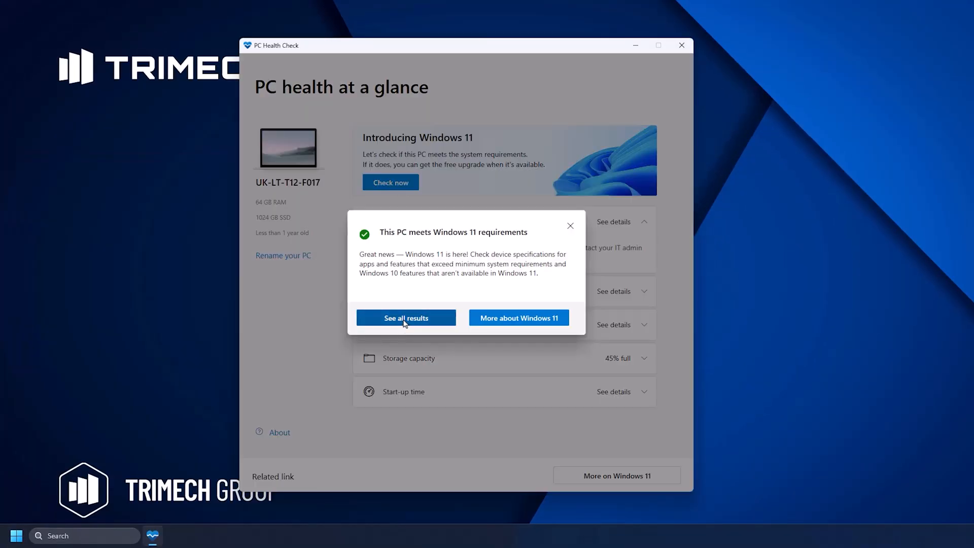
View the detailed Windows 11 compatibility results via See all results in PC Health Check
left_click(406, 317)
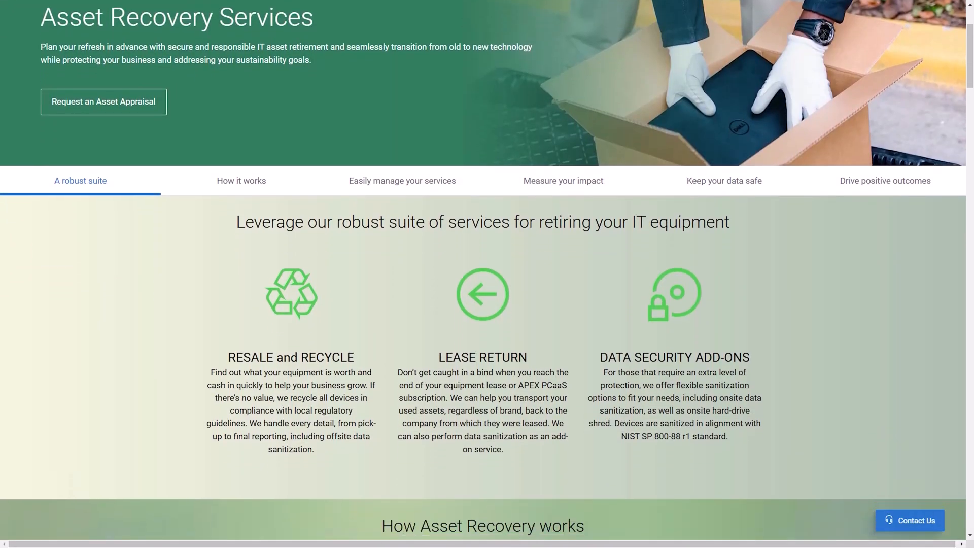
Scroll the Dell Asset Recovery Services page to the resale, lease return and data security overview
scroll("down", 3)
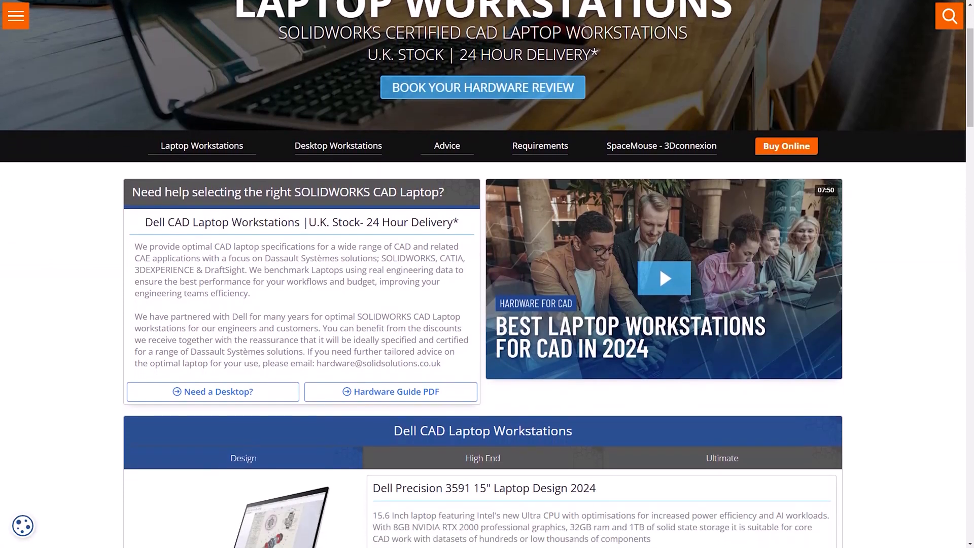
Scroll the Laptop Workstations page to the Dell Precision 3591, 7680 and 5690 listings
scroll("down", 3)
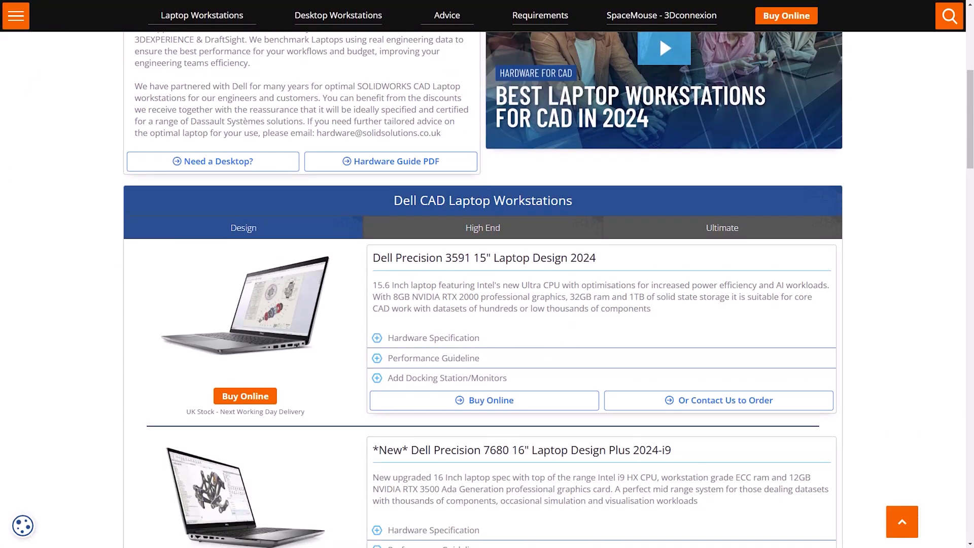
scroll("down", 3)
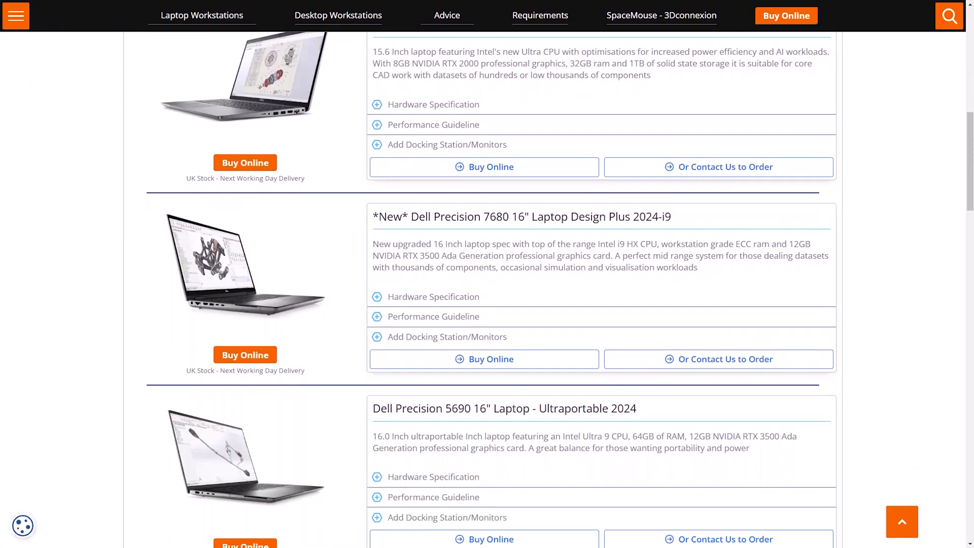